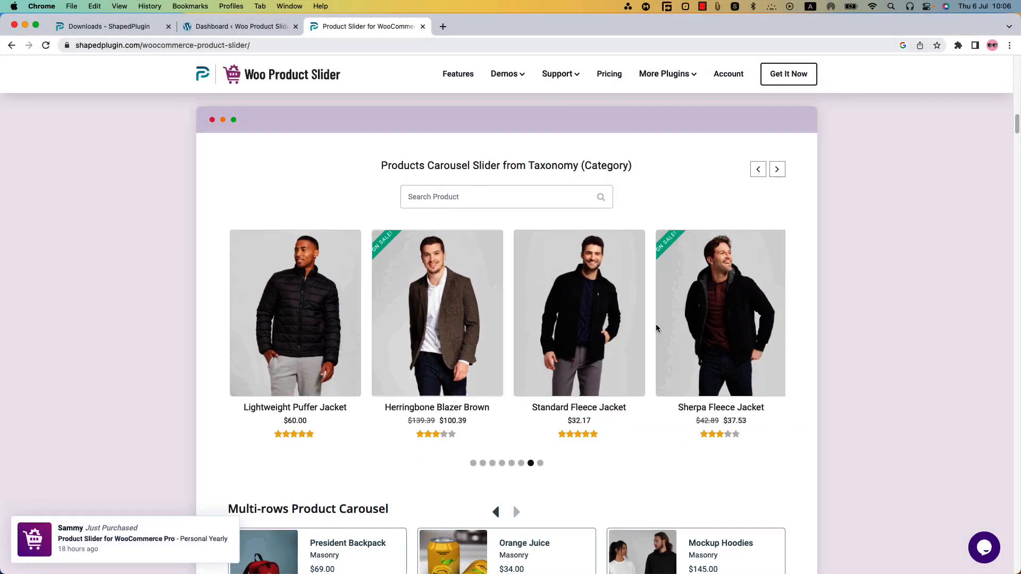
Step: Browse the carousel, masonry and table demos, then download Product Slider for WooCommerce Pro
left_click(471, 262)
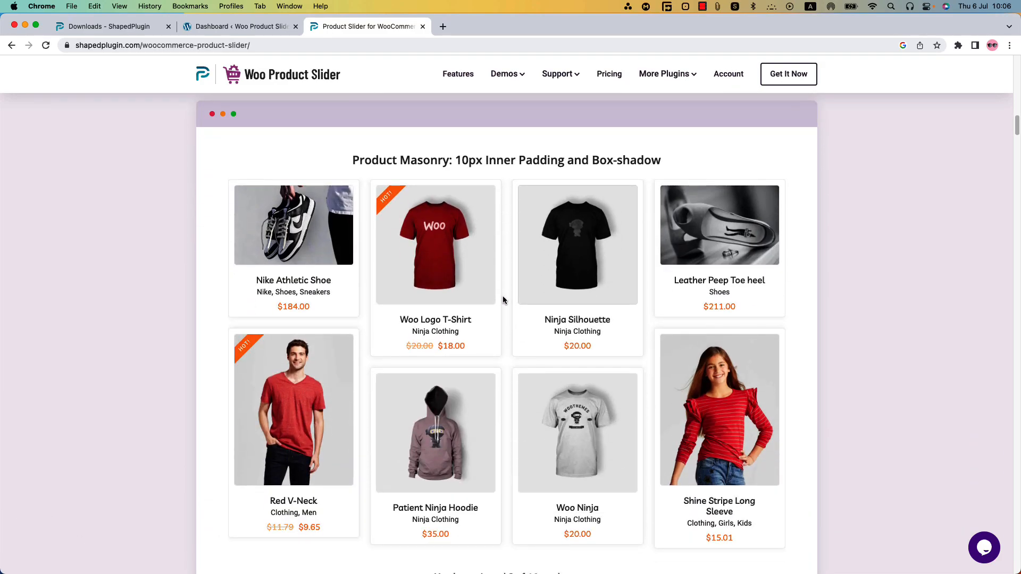
left_click(592, 157)
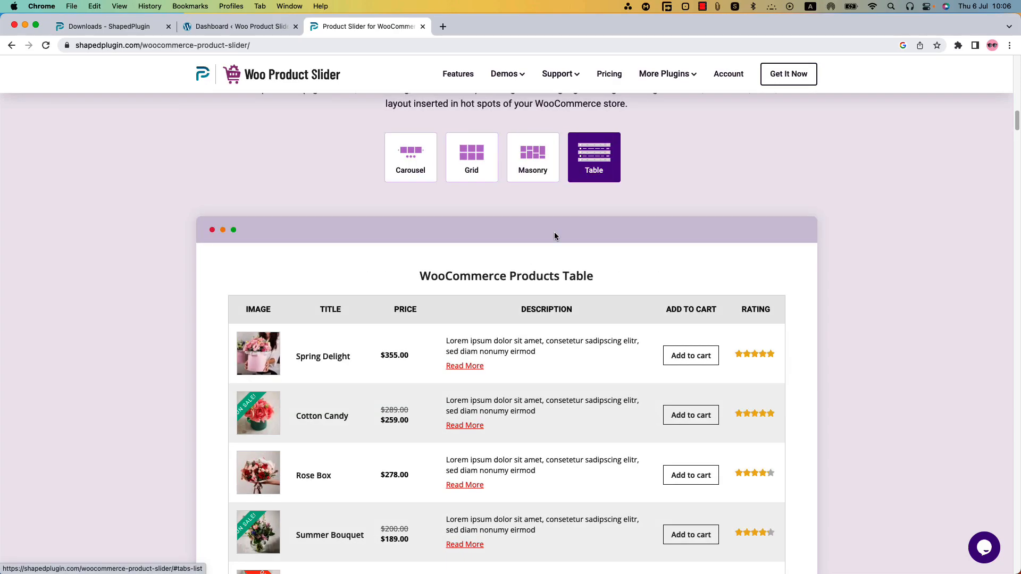
scroll("down", 3)
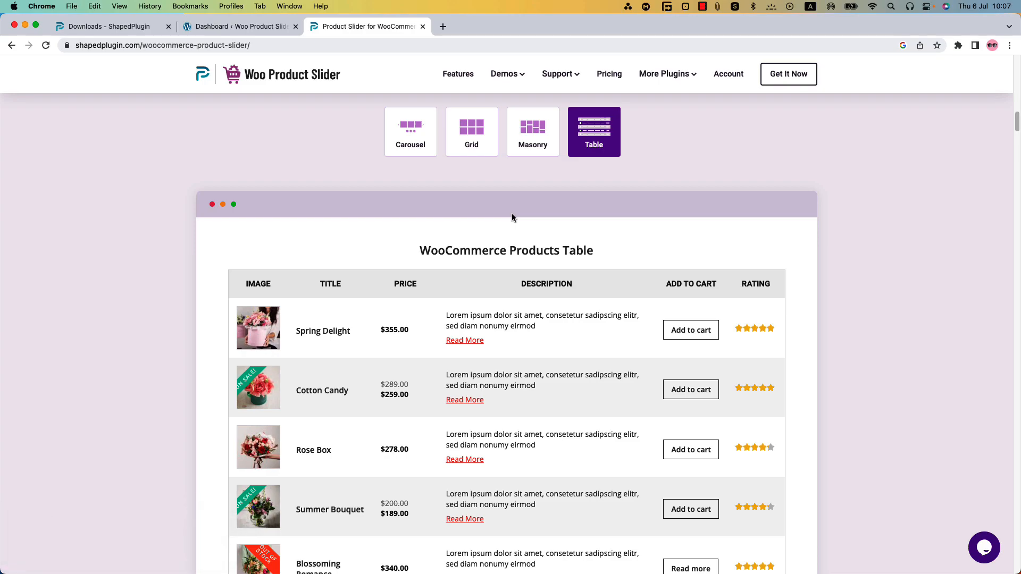
mouse_move(661, 215)
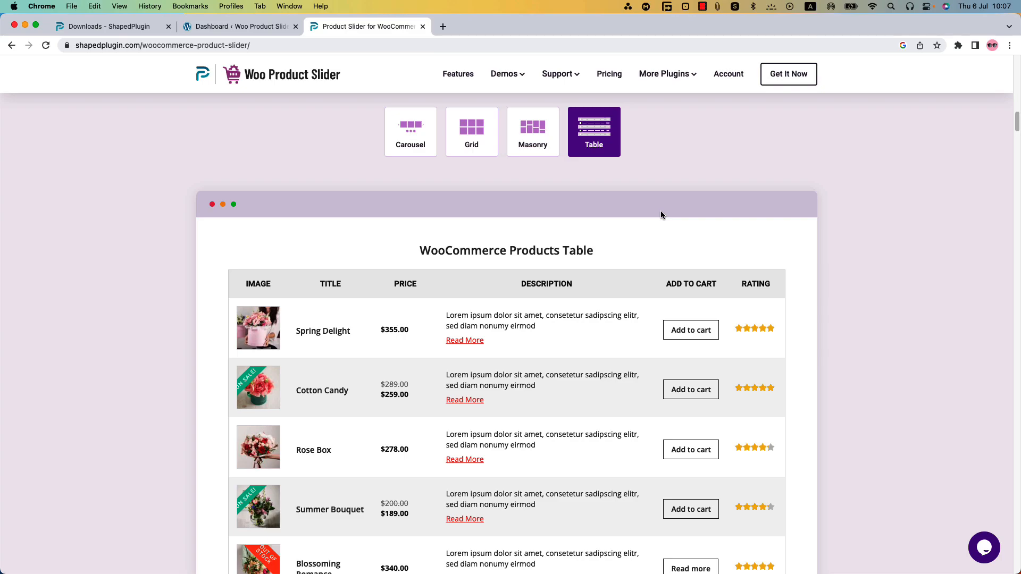
left_click(104, 26)
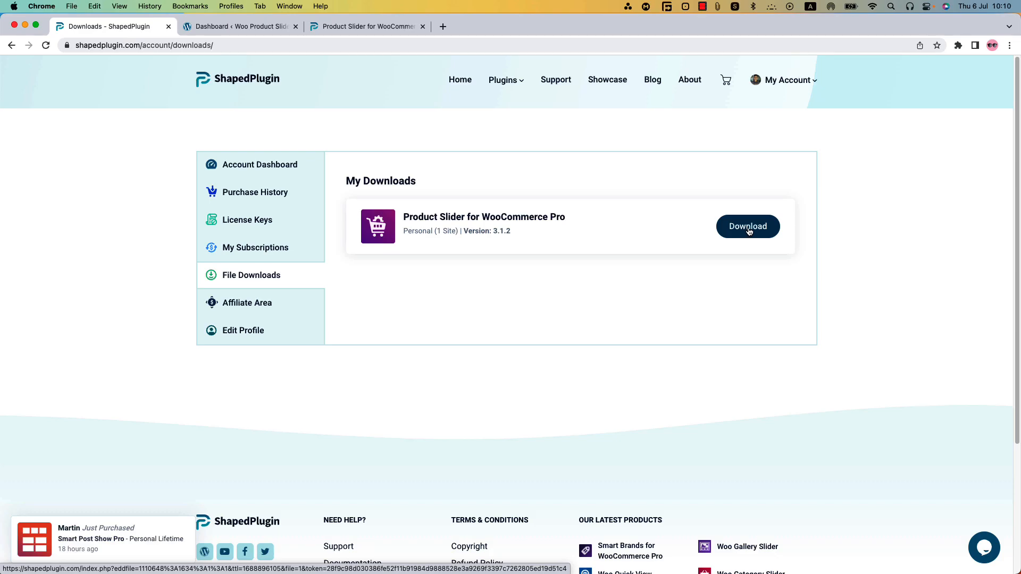
left_click(241, 26)
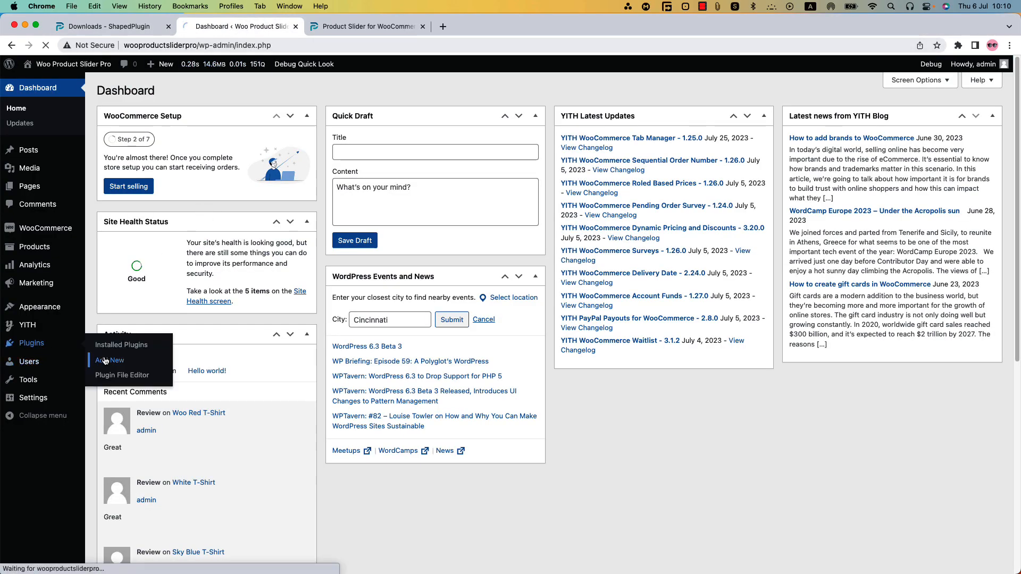
Step: Upload and install woo-product-slider-pro-v3.1.2.zip from the Downloads folder
left_click(110, 360)
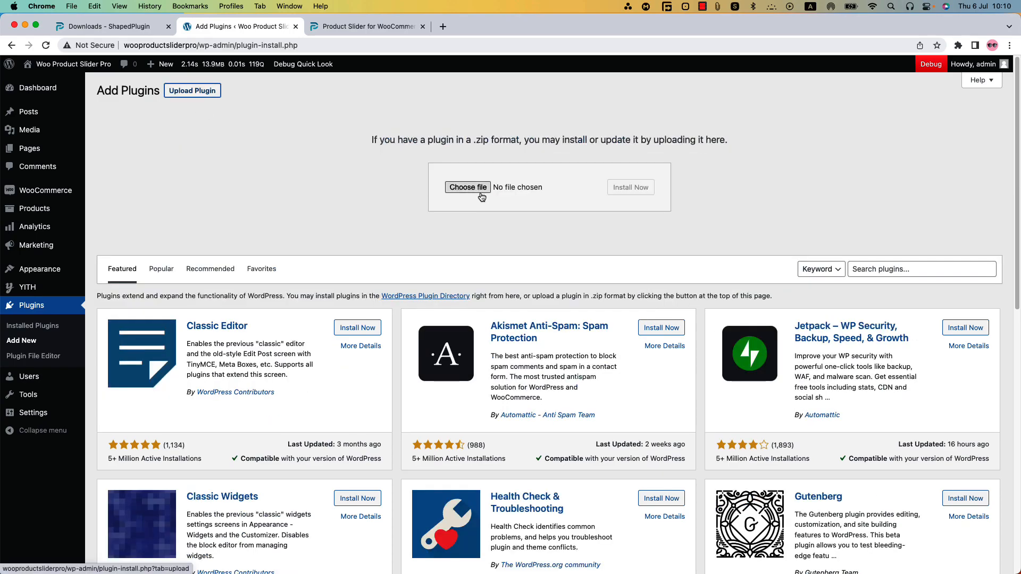
left_click(468, 188)
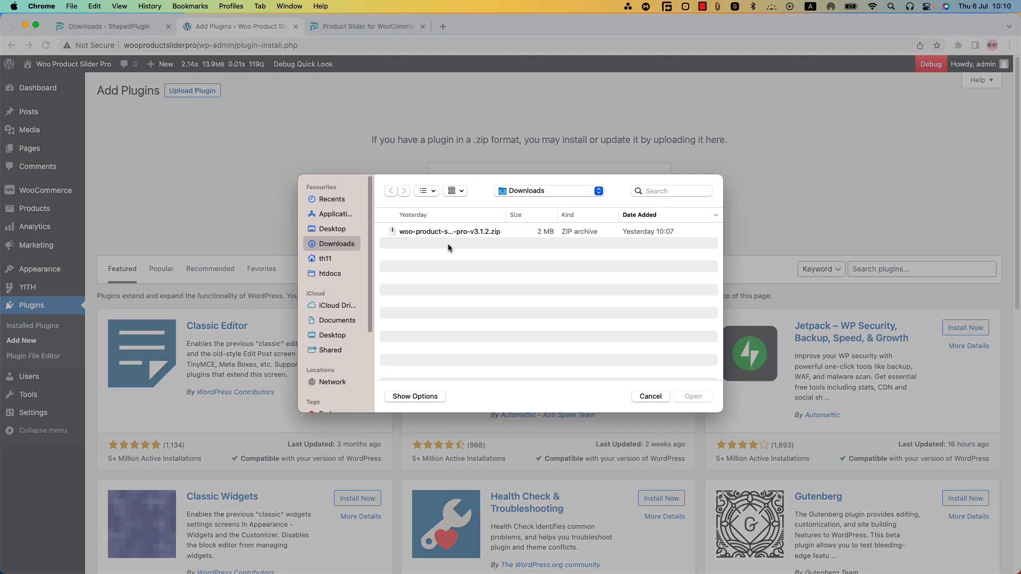
left_click(692, 396)
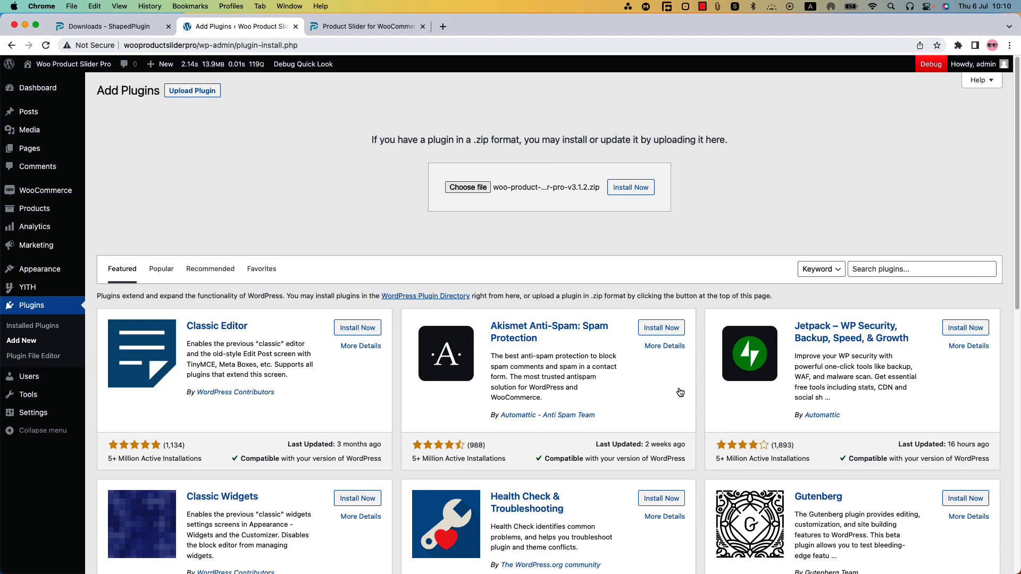
left_click(629, 187)
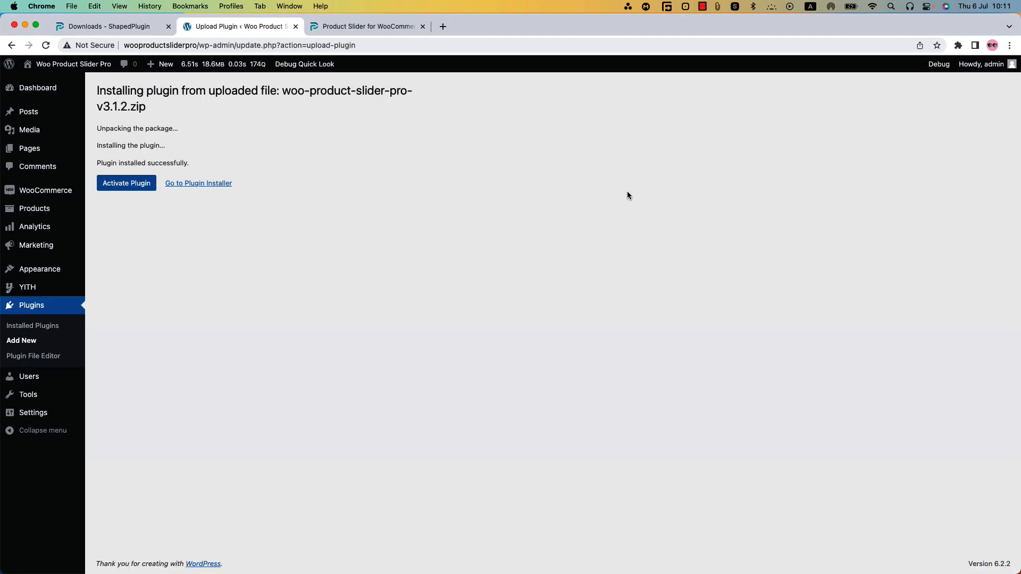
Step: Activate the newly installed Product Slider plugin
left_click(127, 182)
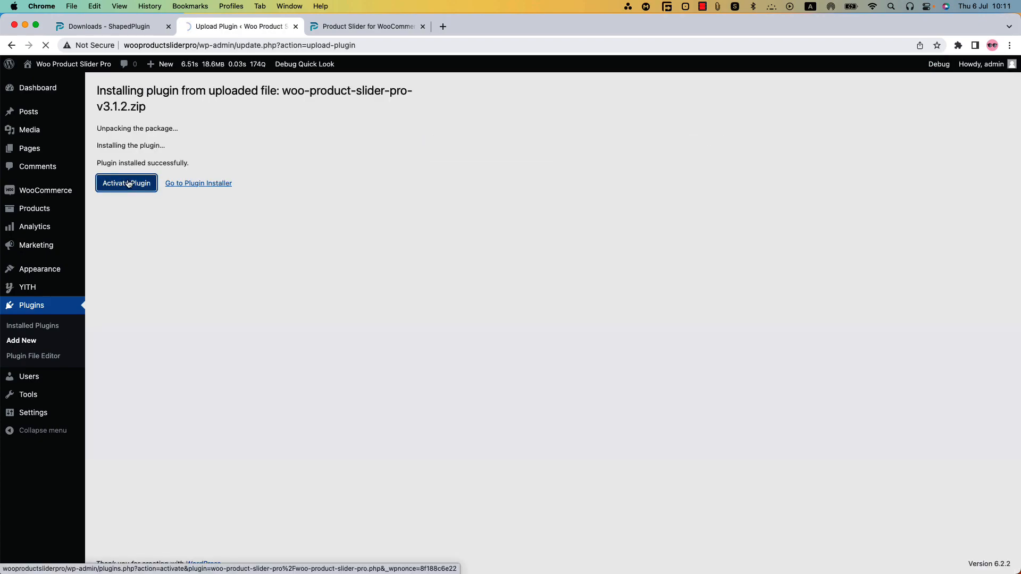
left_click(127, 183)
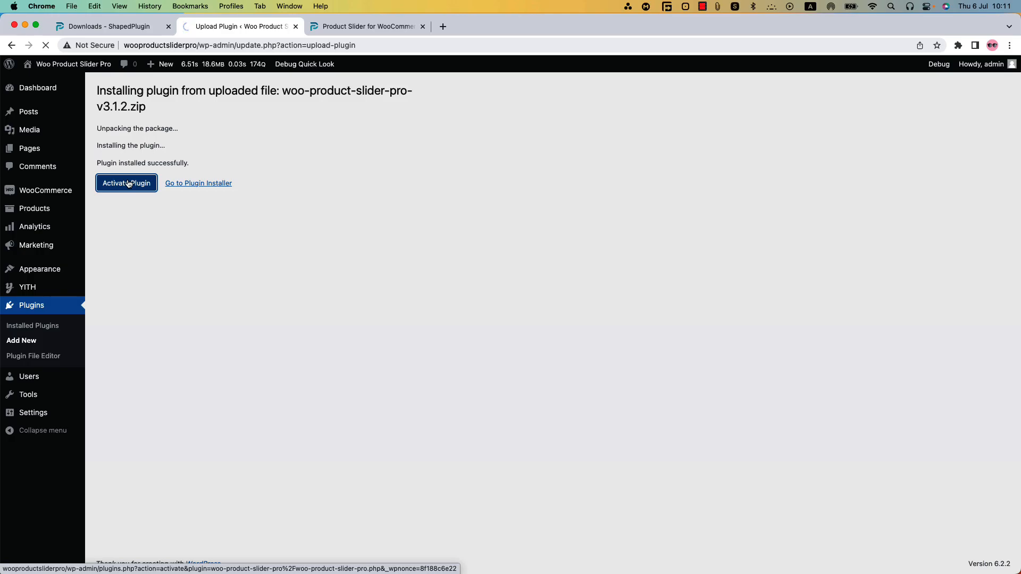
left_click(126, 183)
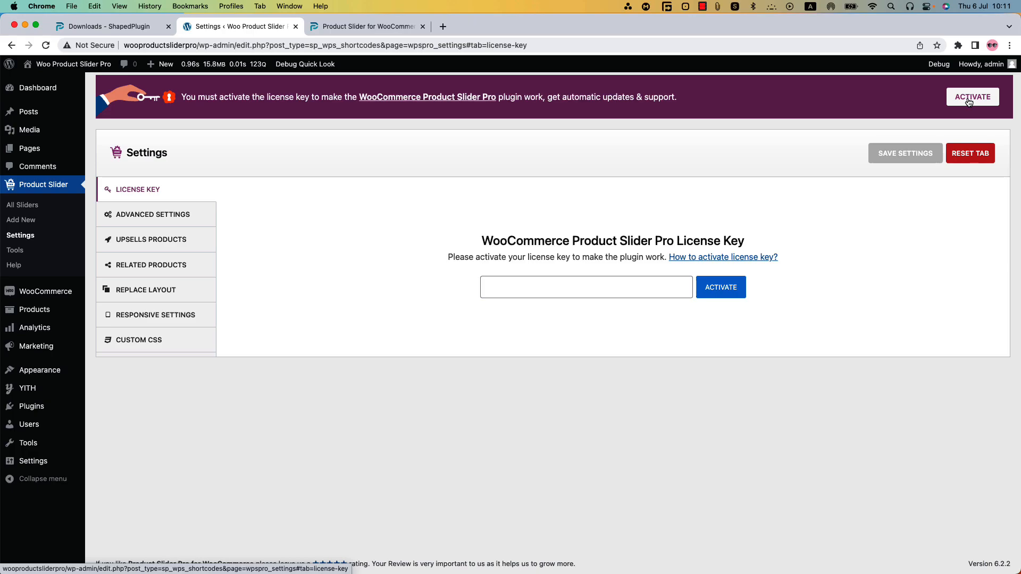
Step: Copy the Product Slider license key from the ShapedPlugin License Keys page
left_click(110, 27)
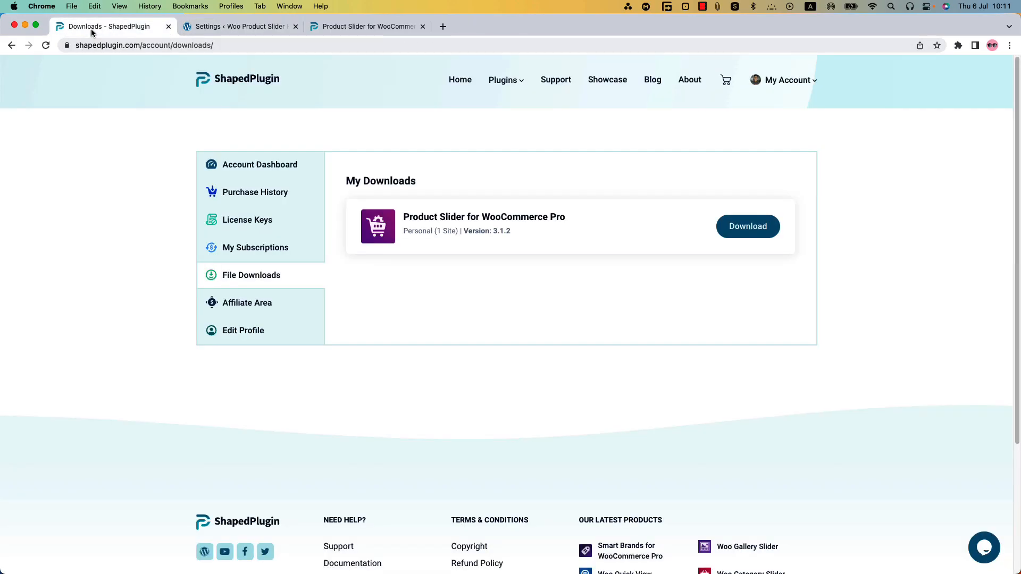
left_click(247, 220)
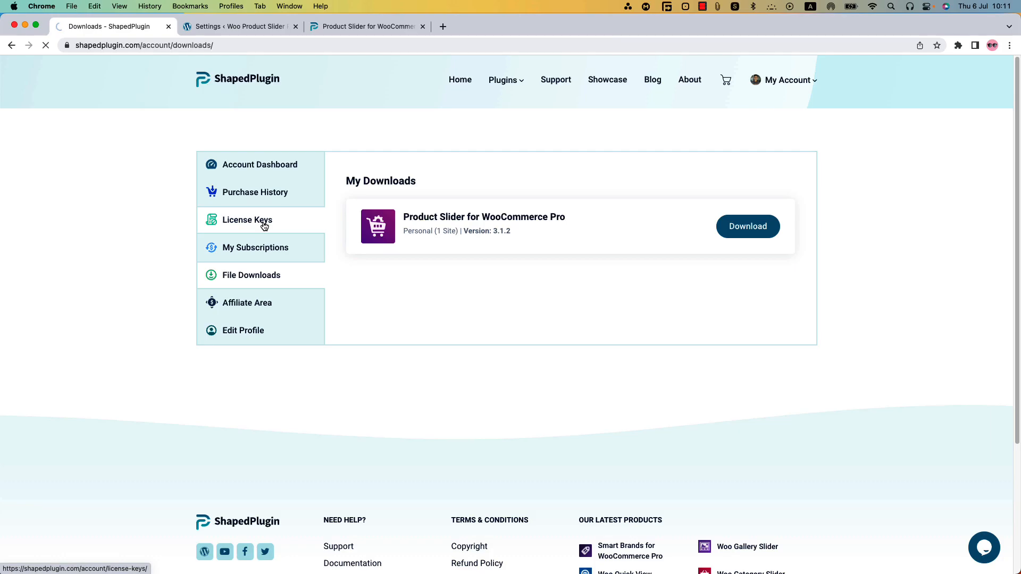
left_click(247, 220)
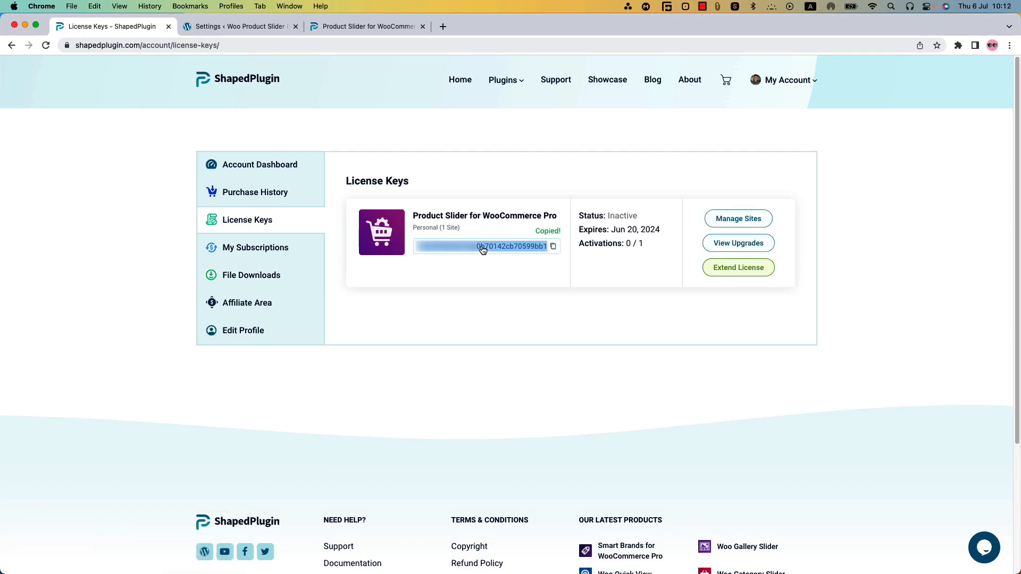
left_click(240, 26)
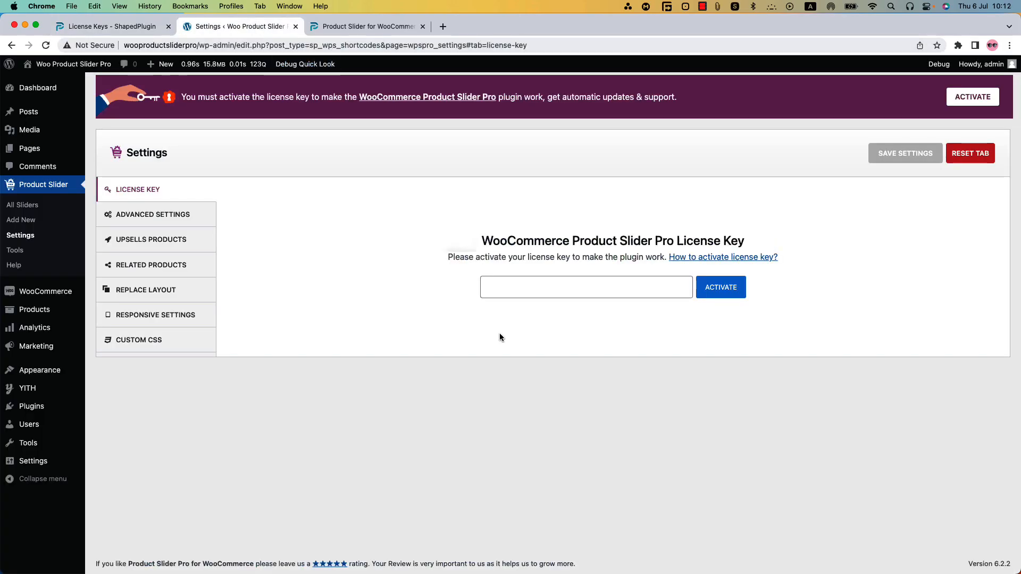
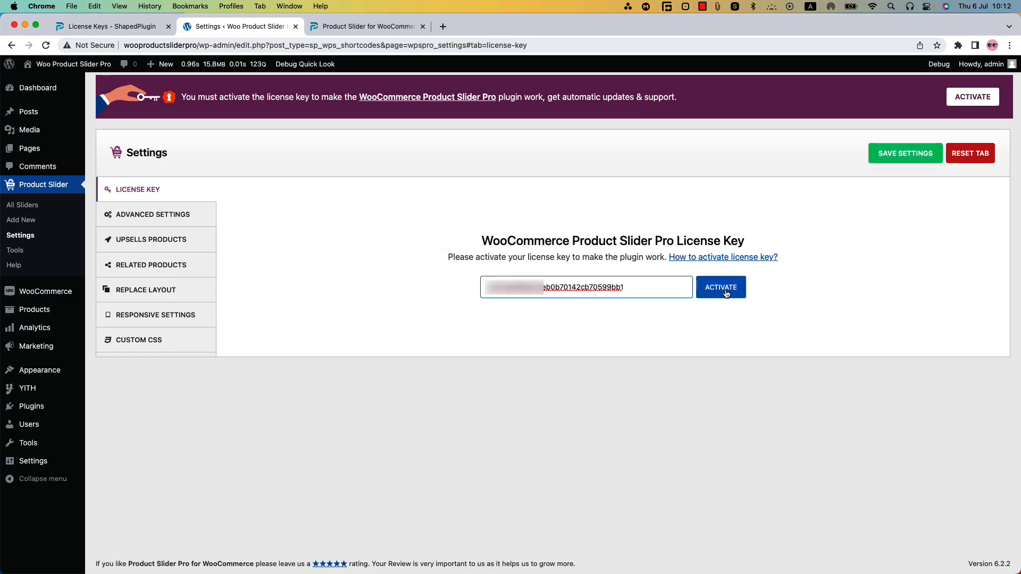
left_click(720, 287)
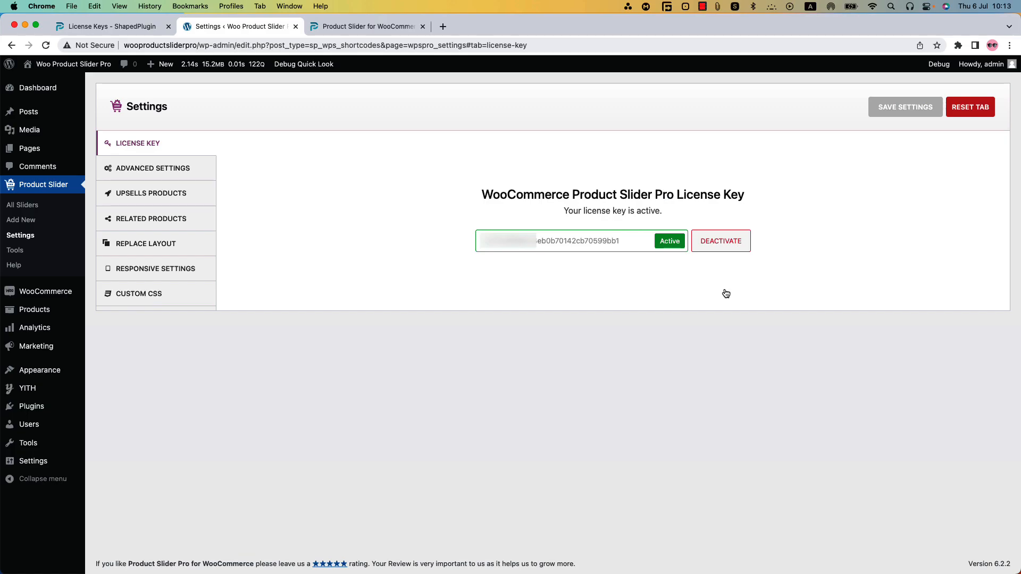
mouse_move(600, 212)
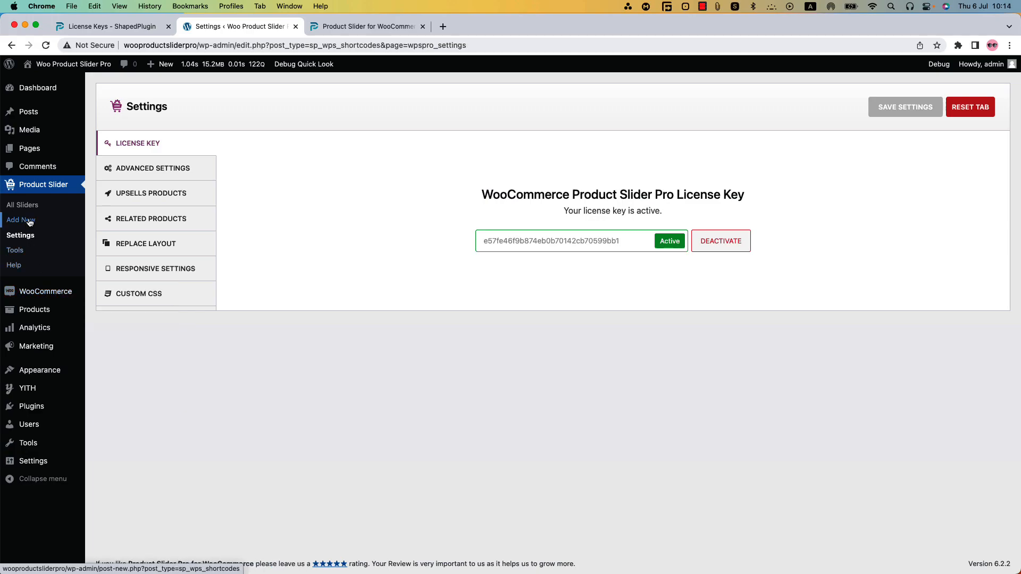
Step: Add a new product slider titled 'Test Slider'
left_click(23, 204)
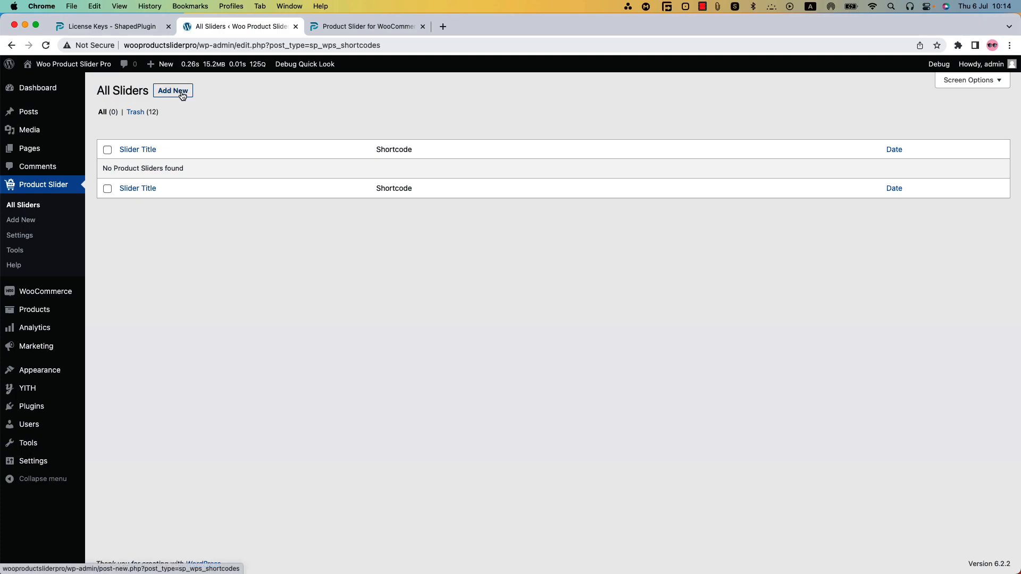
left_click(172, 90)
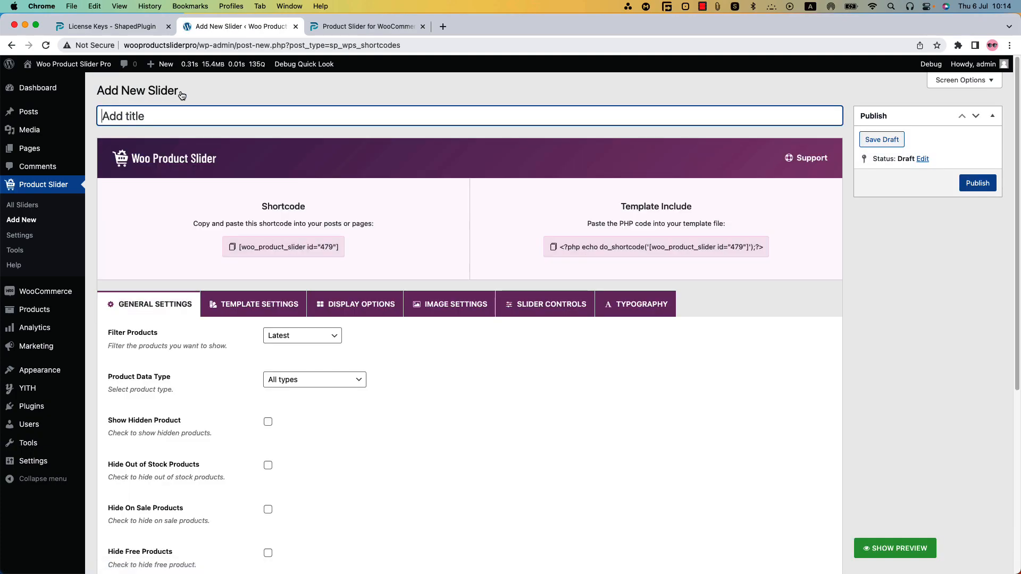
type("Test Slider")
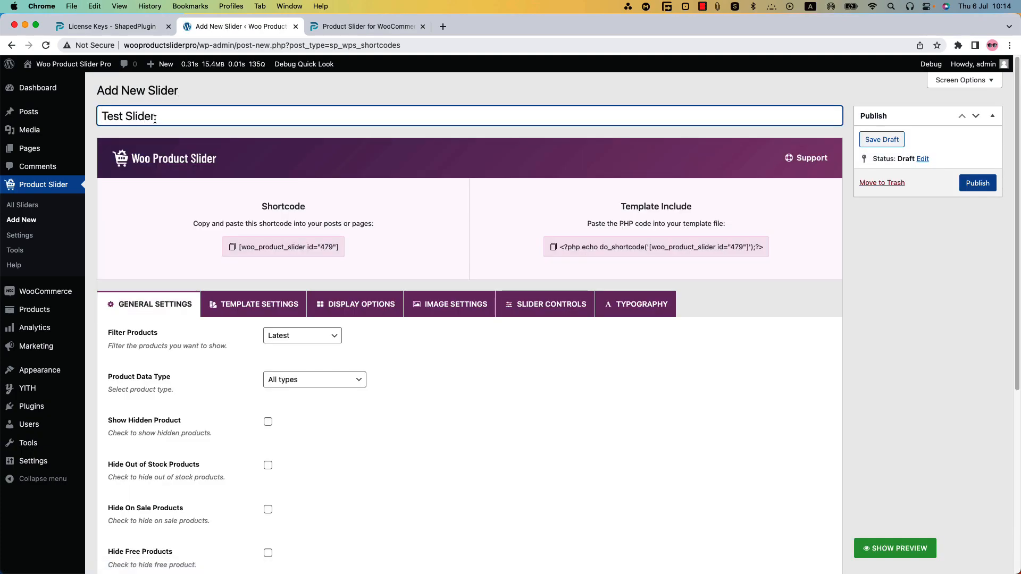
Step: Keep the Slider layout preset in Test Slider's template settings
left_click(259, 304)
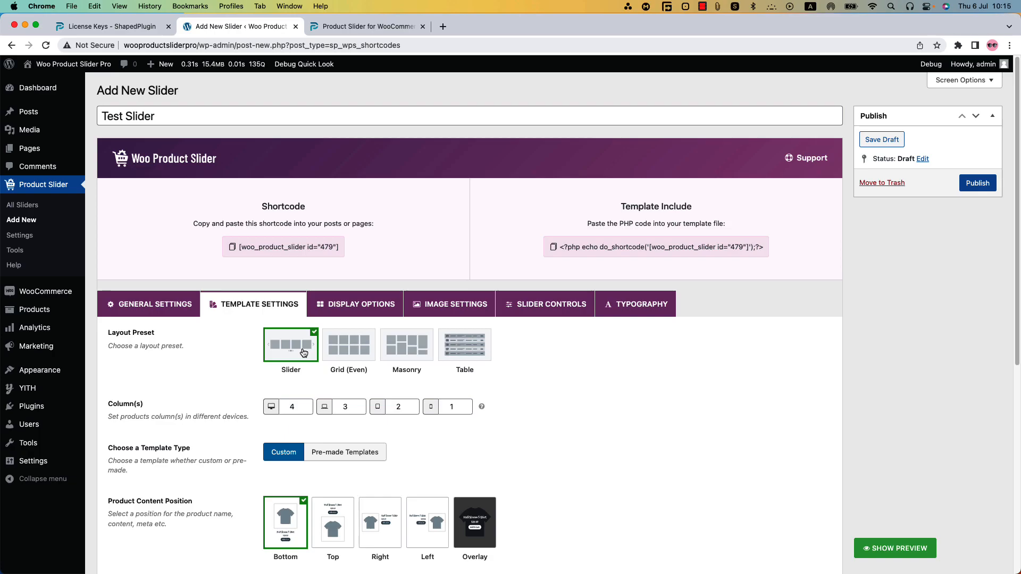
mouse_move(458, 346)
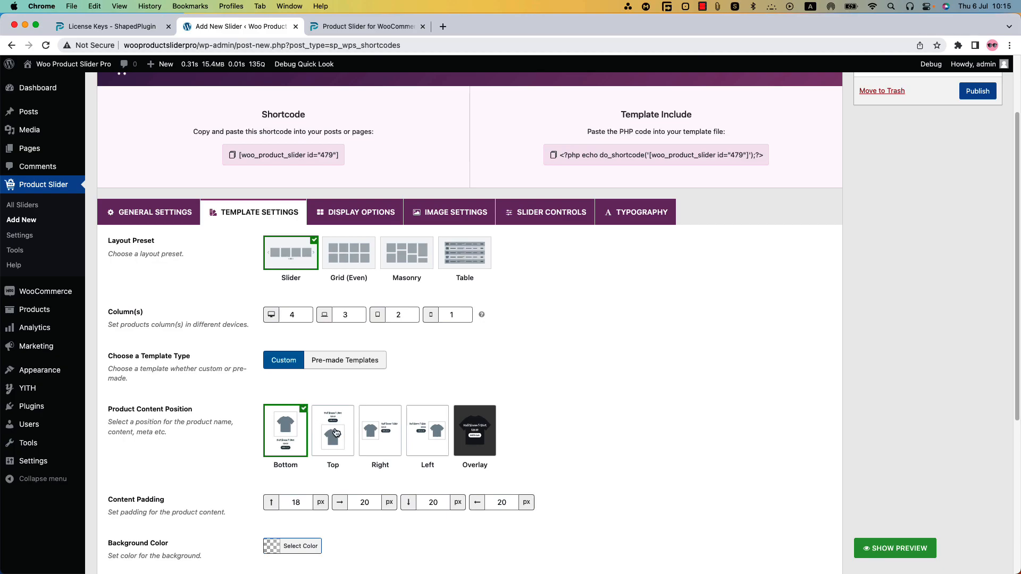
mouse_move(469, 431)
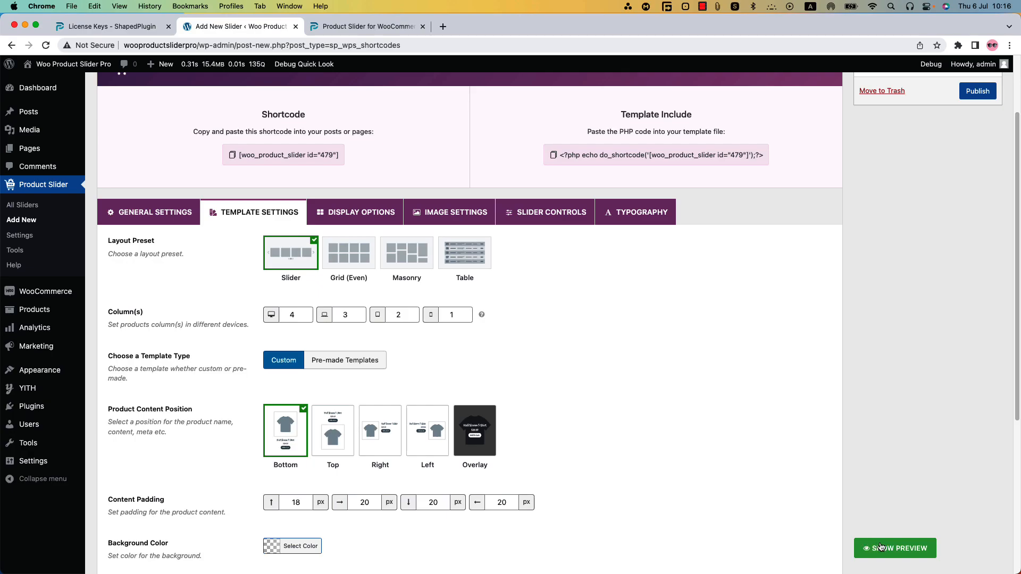
Step: Open the Live Preview panel showing the product carousel
left_click(895, 547)
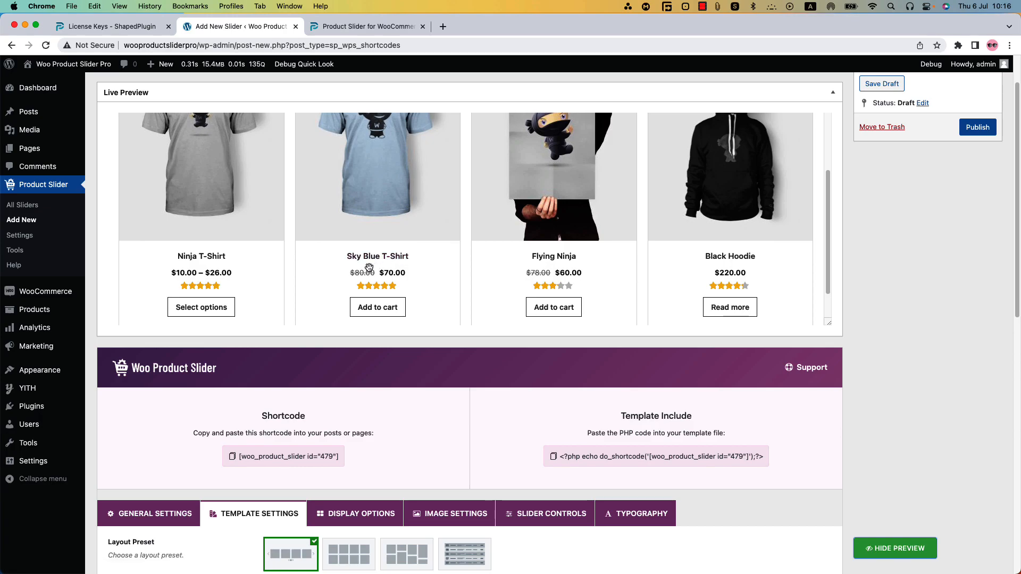
mouse_move(382, 503)
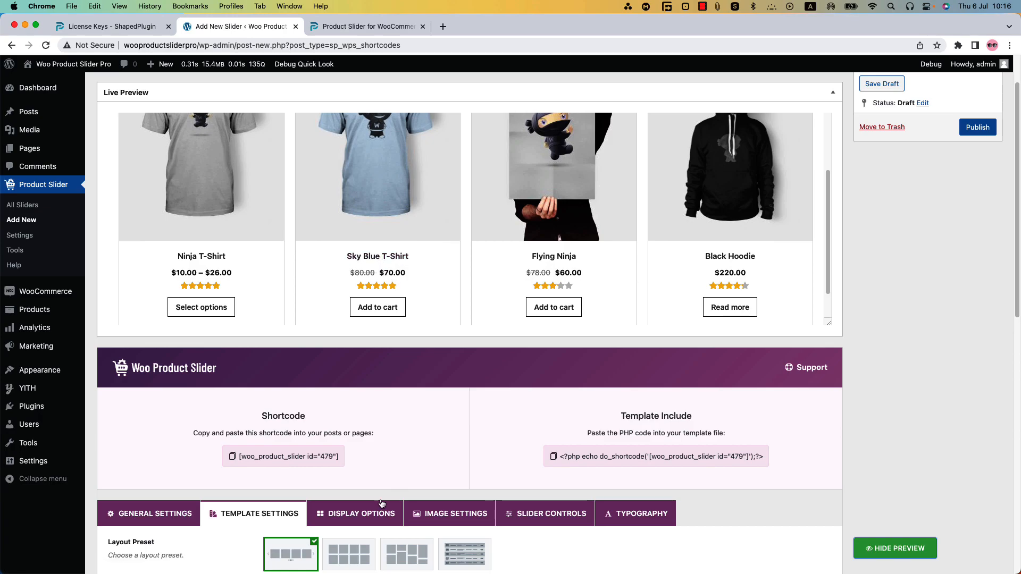
Step: Turn on Show Category in Display Options and update the preview
left_click(362, 513)
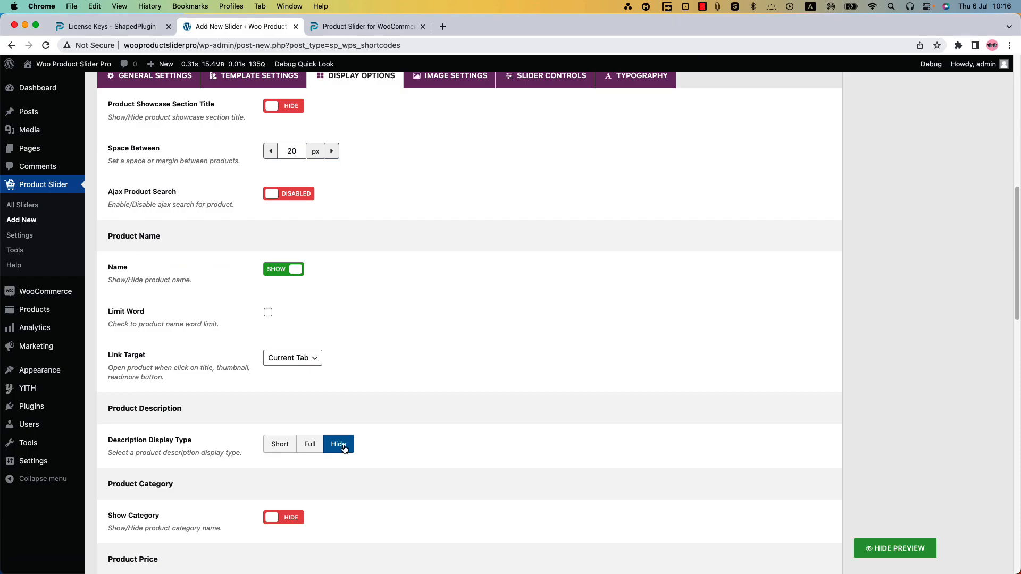
scroll("down", 3)
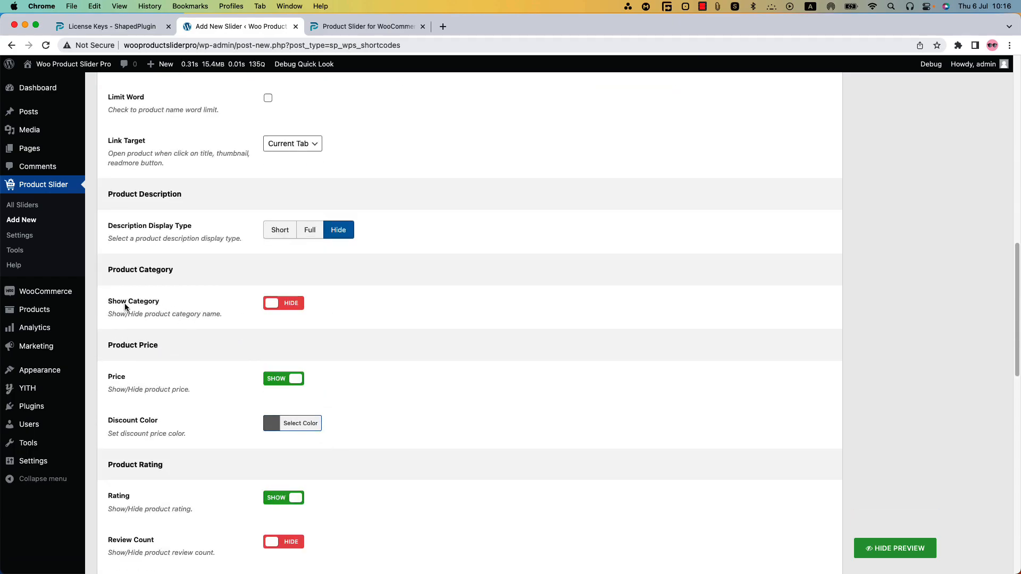
left_click(282, 302)
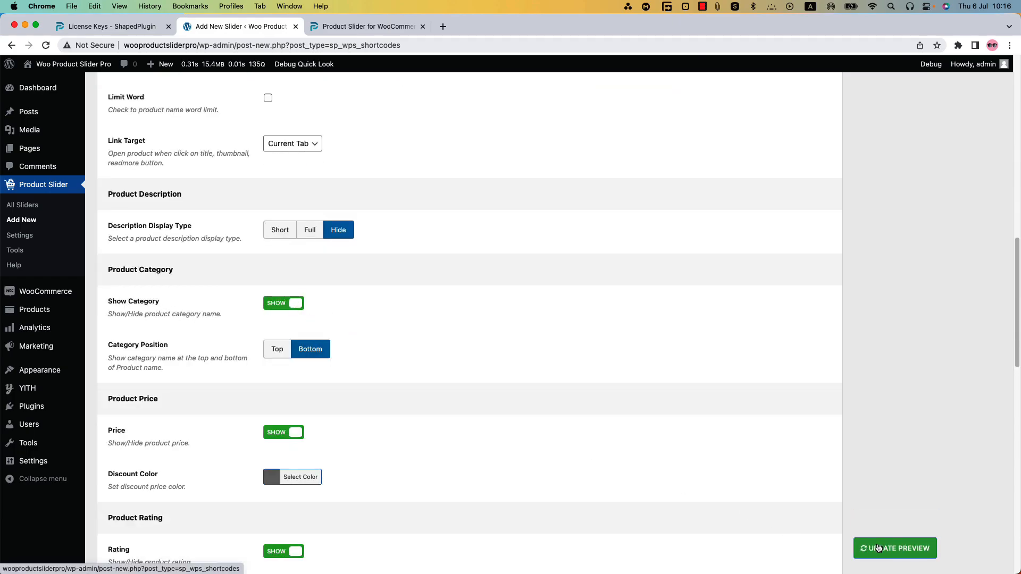
left_click(894, 547)
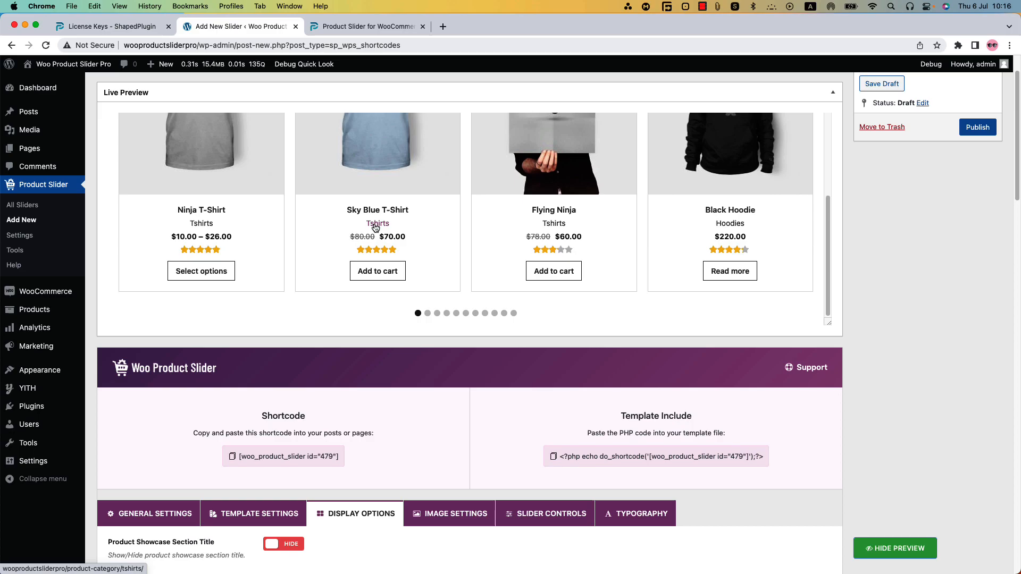
Step: Publish Test Slider and start a new blank page
scroll("down", 3)
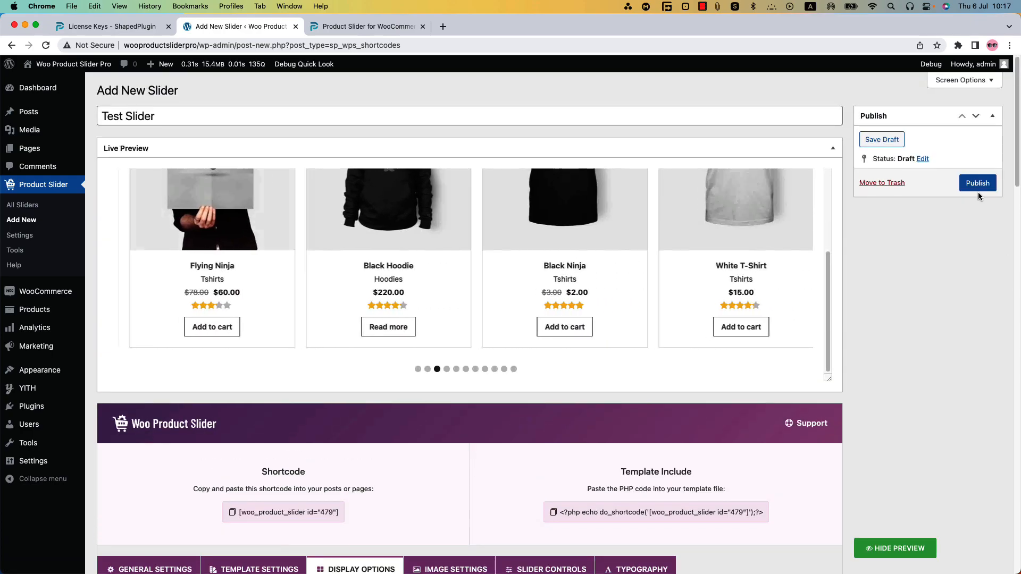
left_click(976, 183)
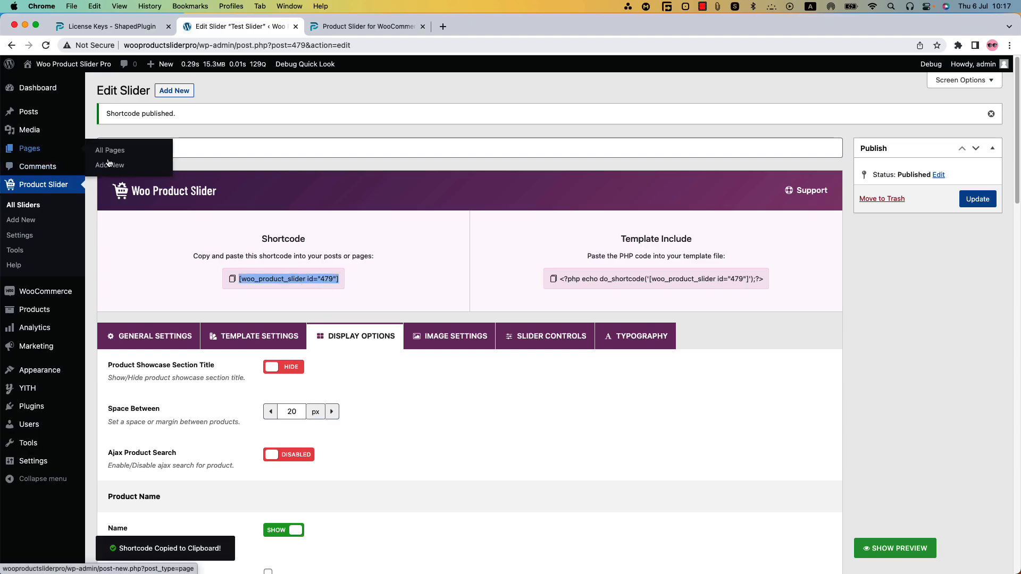
left_click(110, 164)
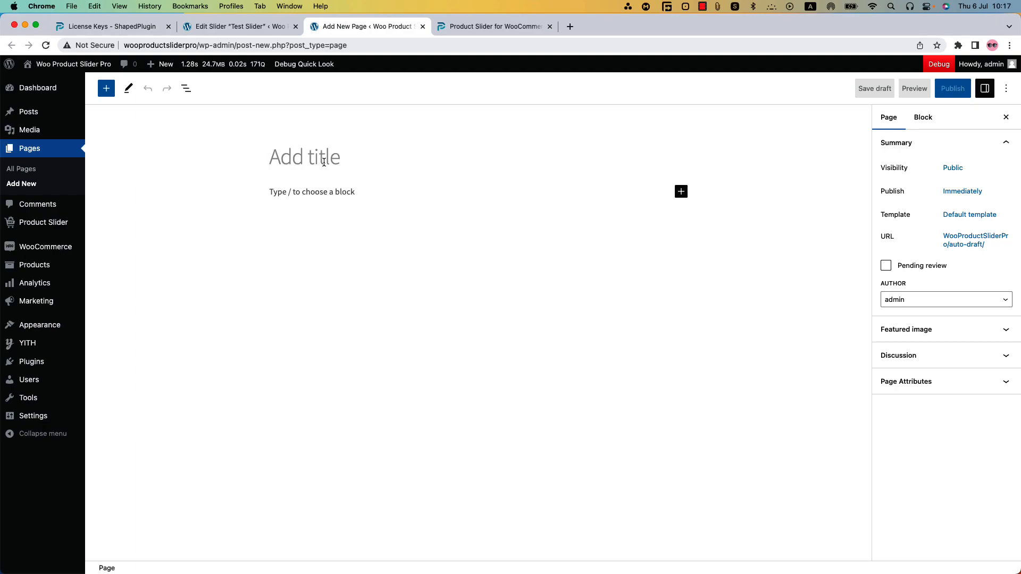
Step: Insert a Woo Product Slider Pro block set to Test Slider
left_click(304, 157)
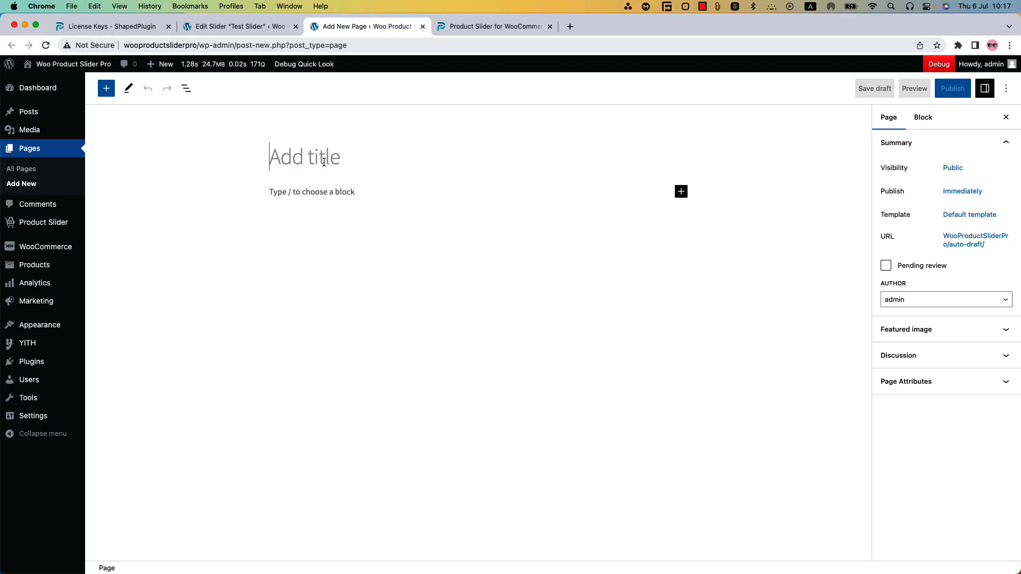
mouse_move(553, 221)
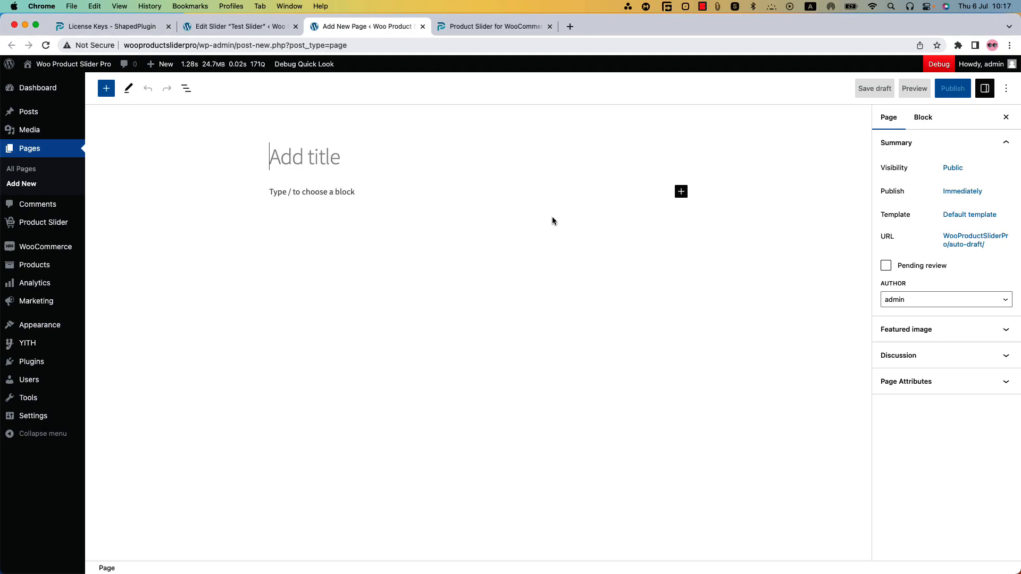
left_click(681, 191)
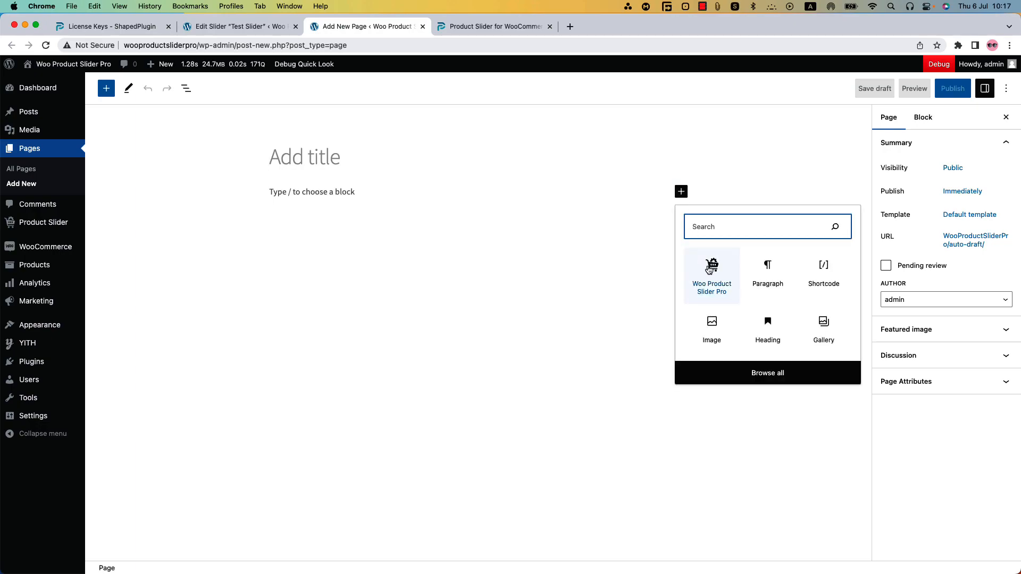
left_click(711, 273)
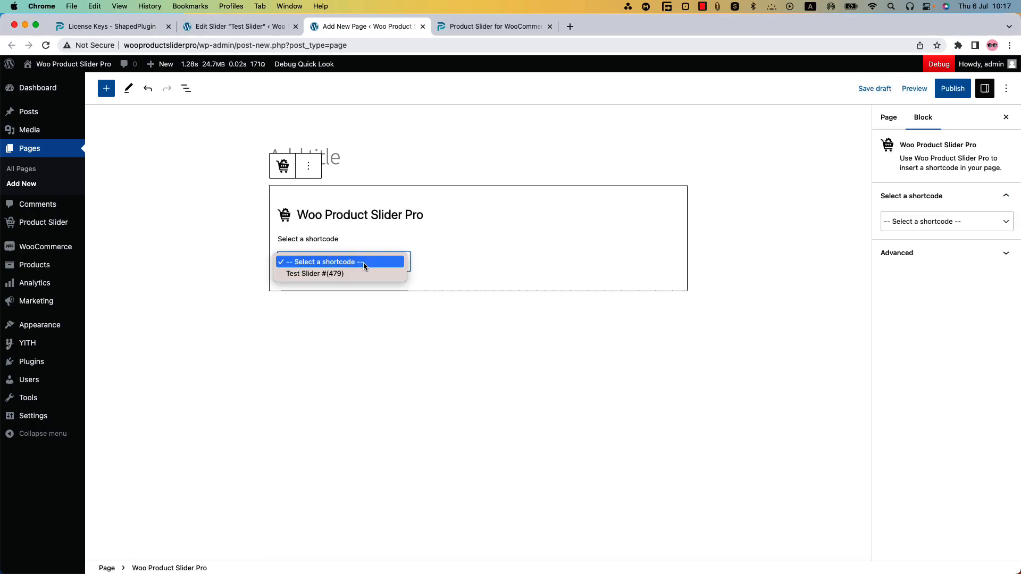
left_click(314, 273)
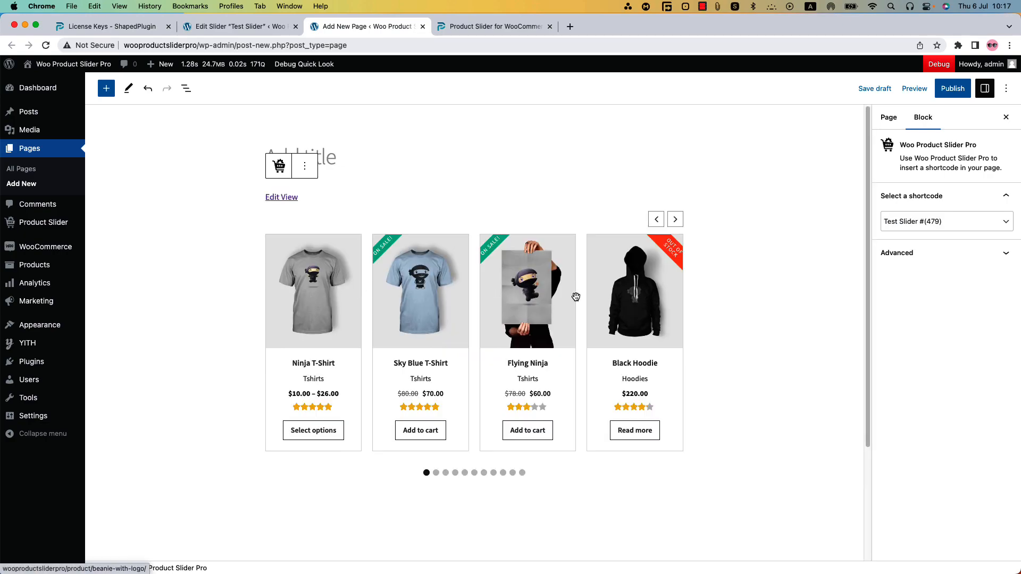
Step: Publish the page and view it live
left_click(952, 88)
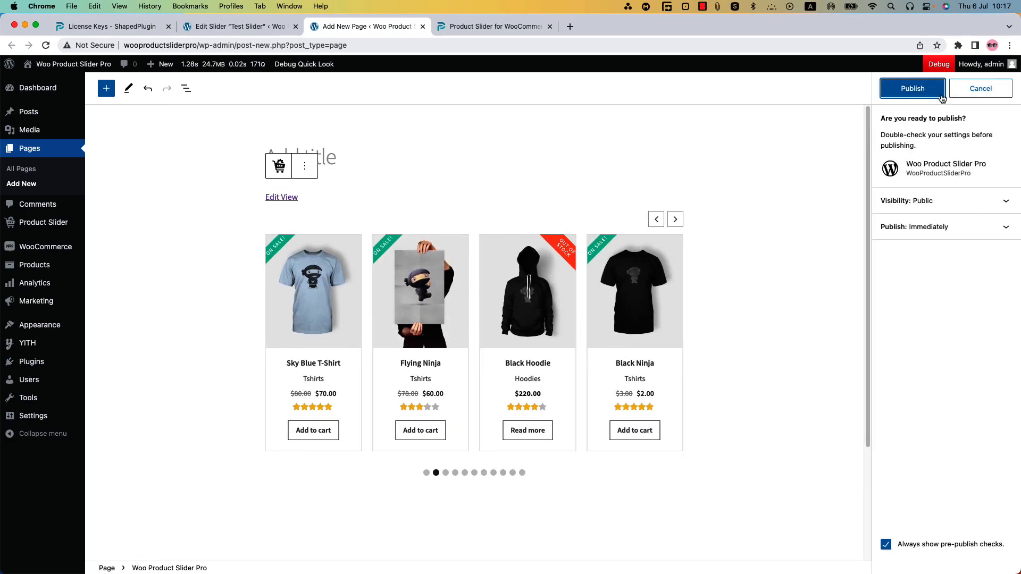
left_click(911, 87)
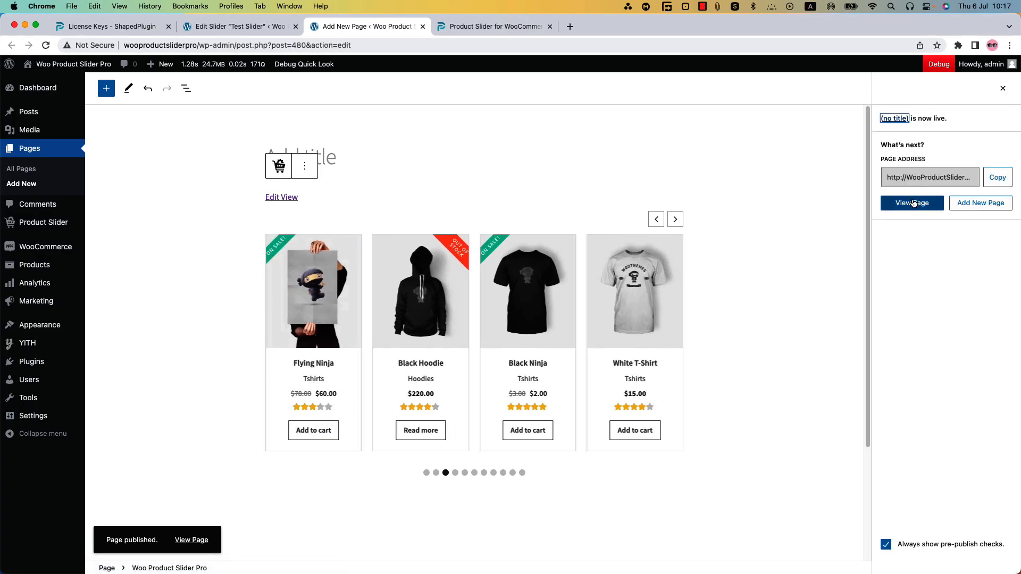
left_click(912, 202)
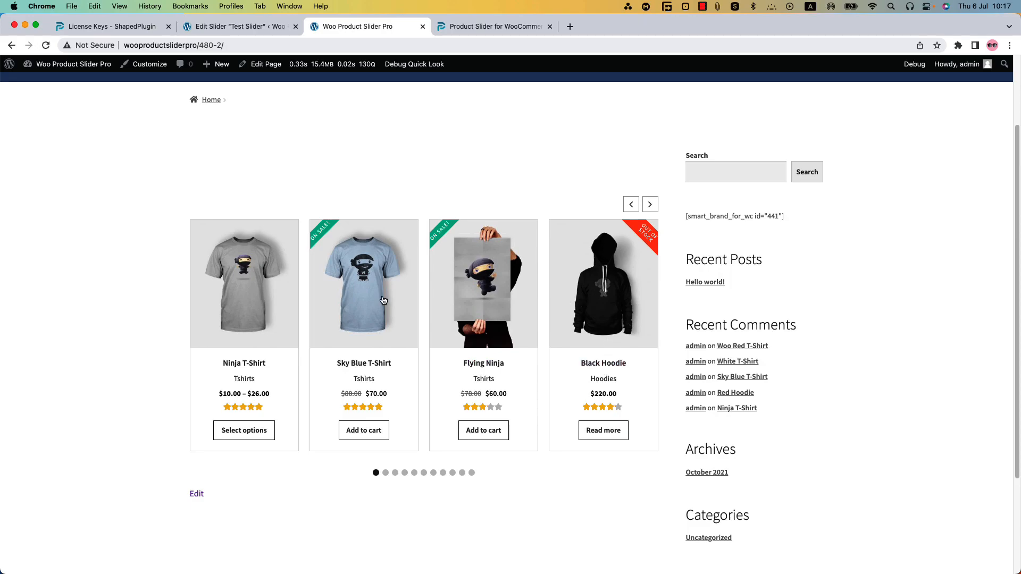
left_click(649, 203)
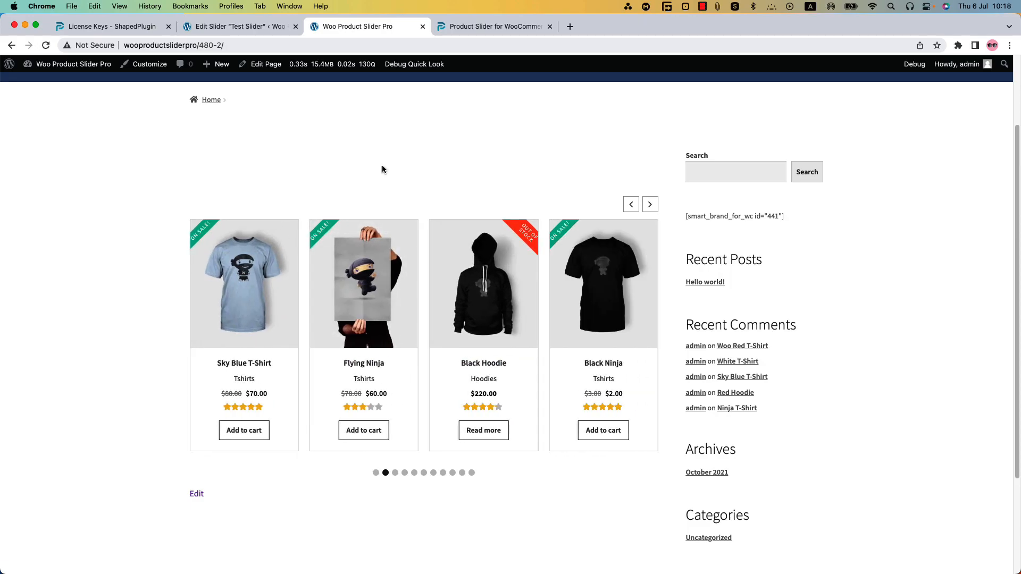
left_click(649, 204)
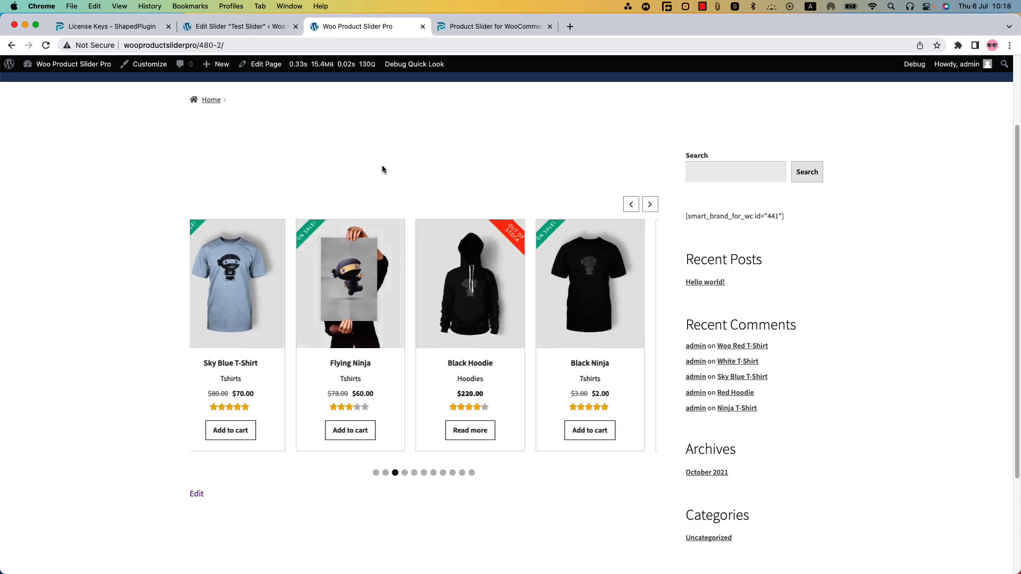
left_click(649, 203)
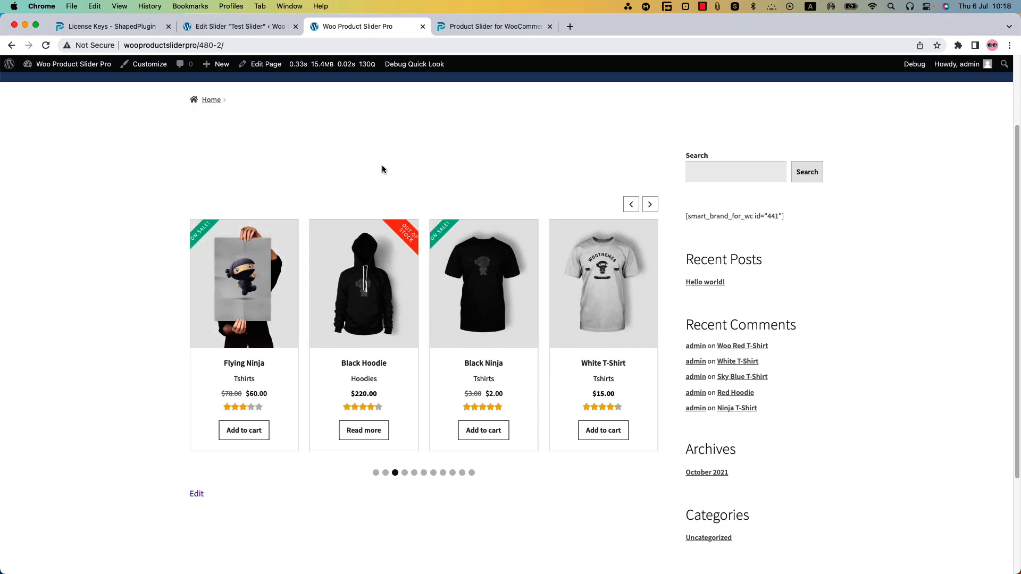
left_click(649, 204)
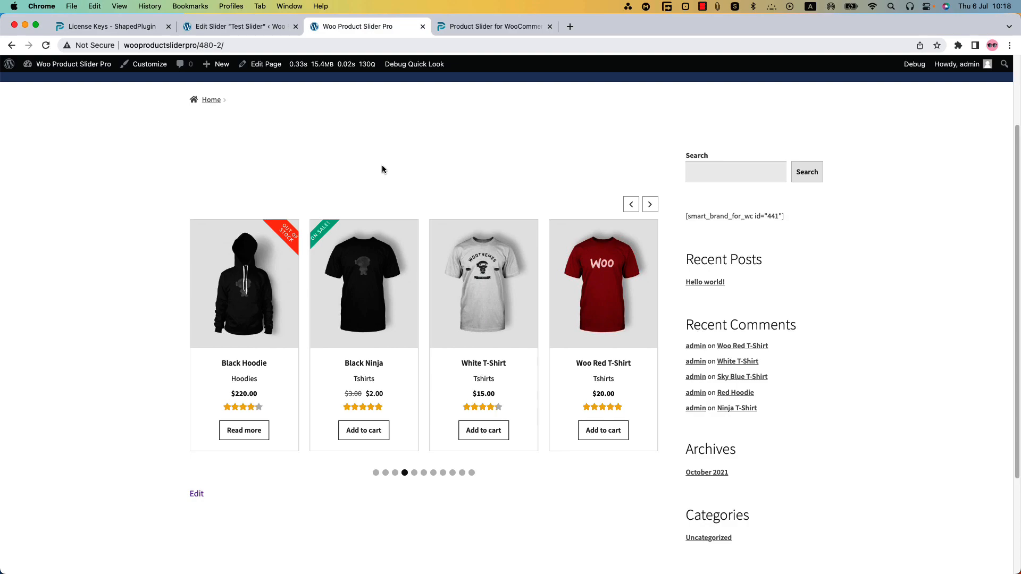
left_click(649, 204)
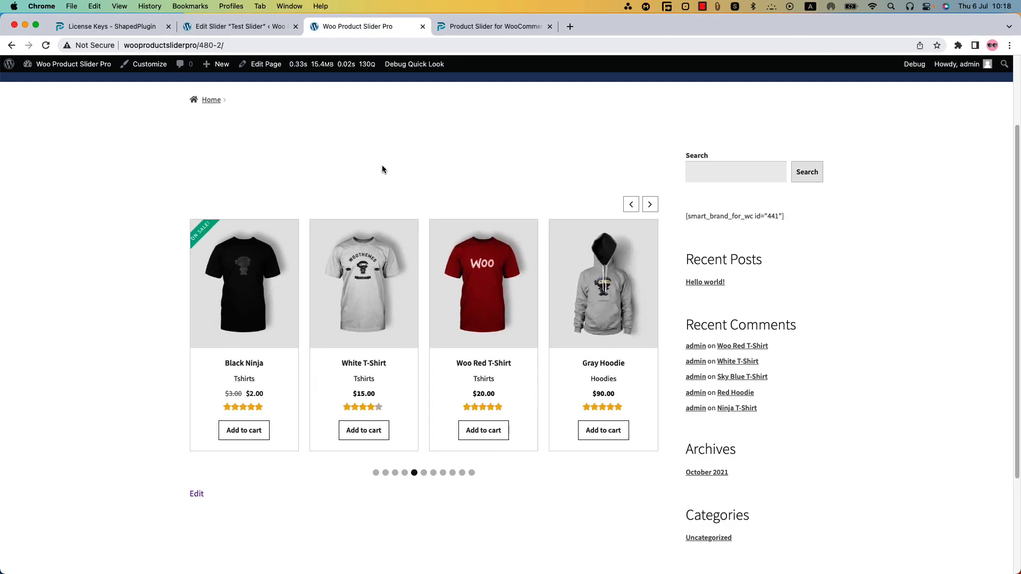
left_click(649, 203)
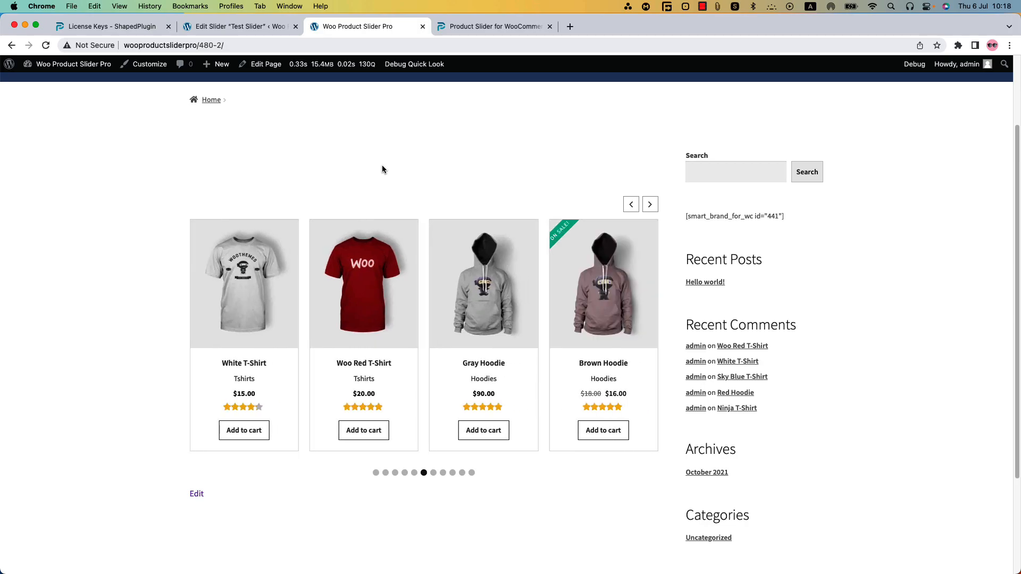